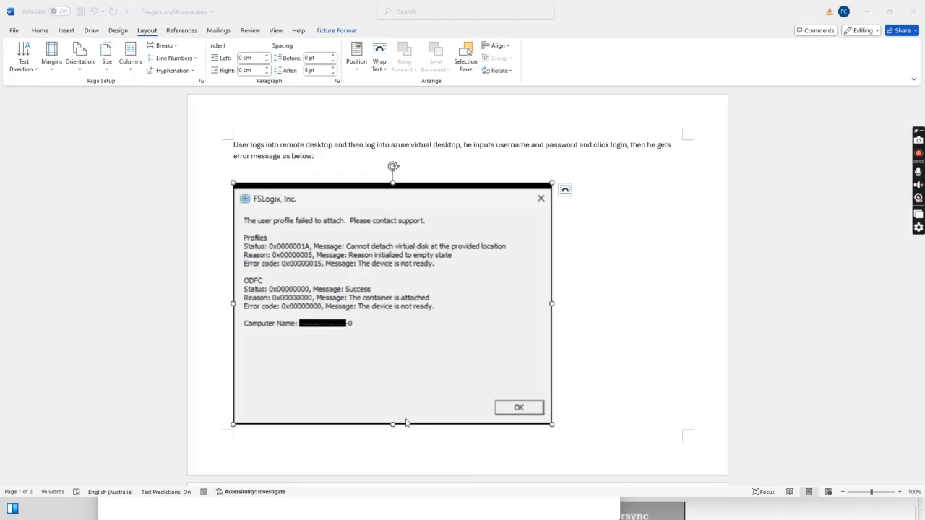
mouse_move(432, 270)
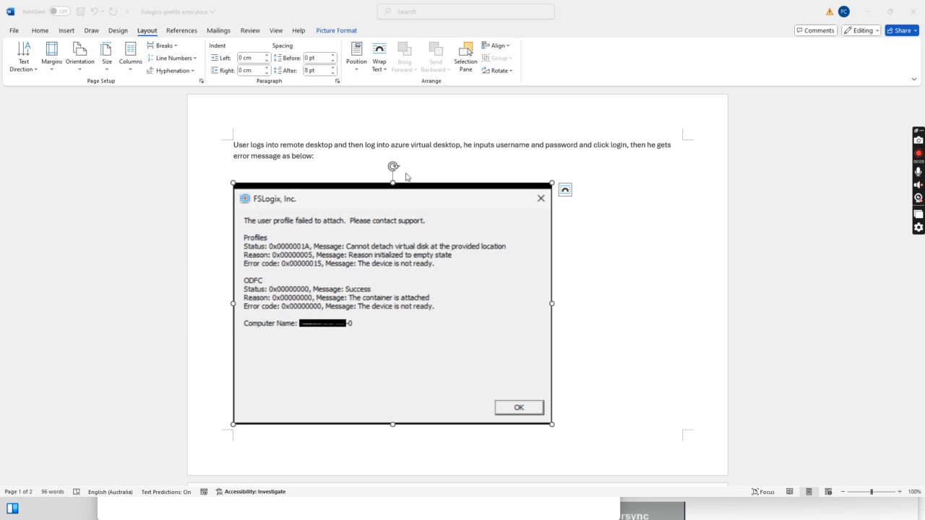
mouse_move(444, 169)
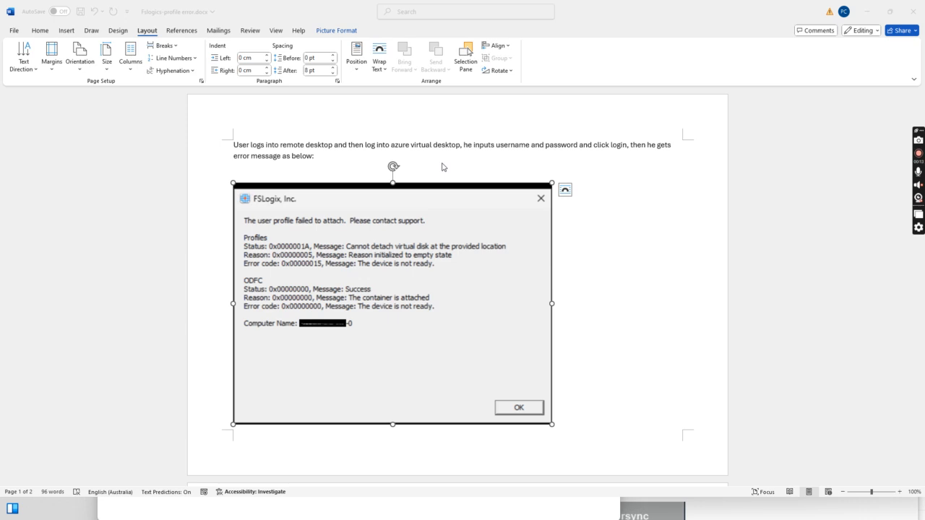
mouse_move(273, 164)
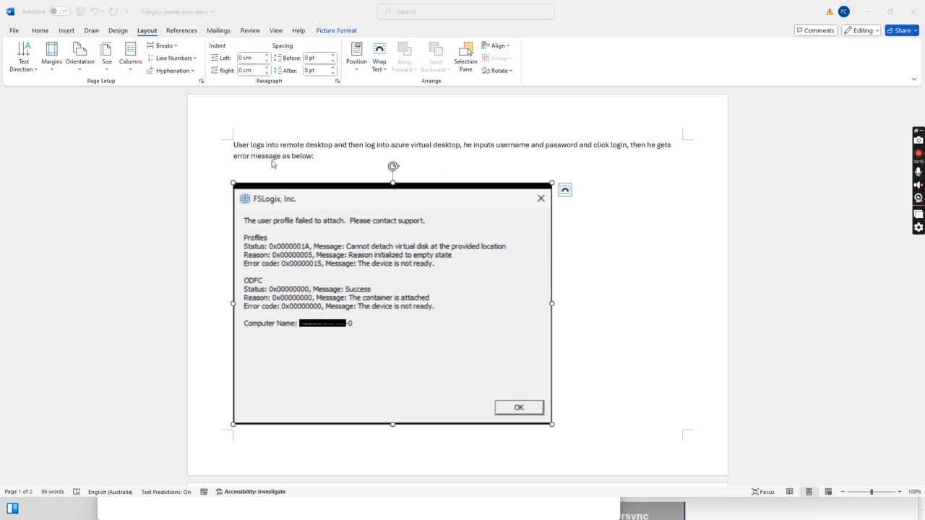
mouse_move(314, 208)
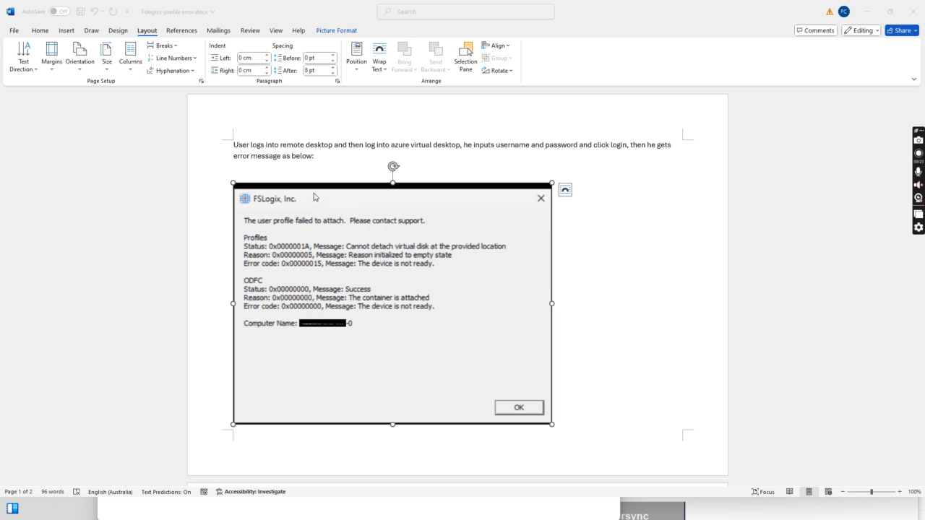
mouse_move(315, 122)
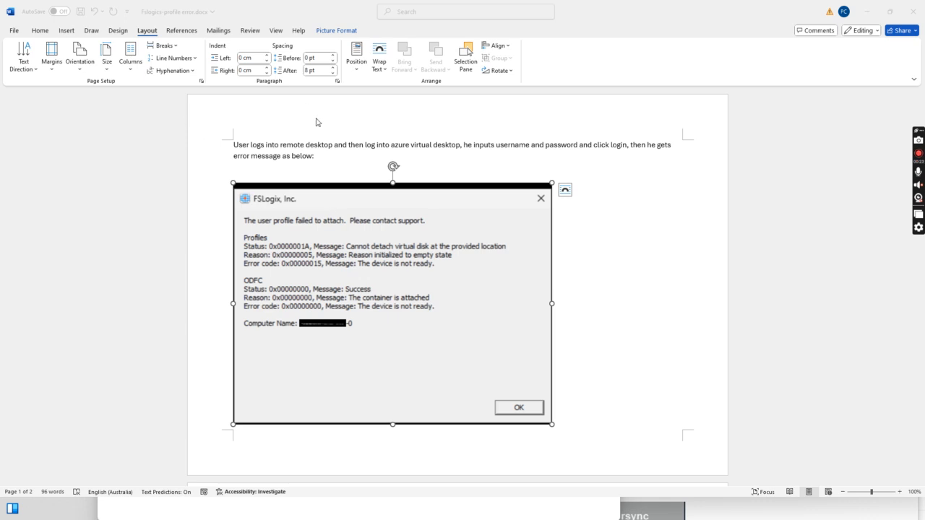
mouse_move(246, 148)
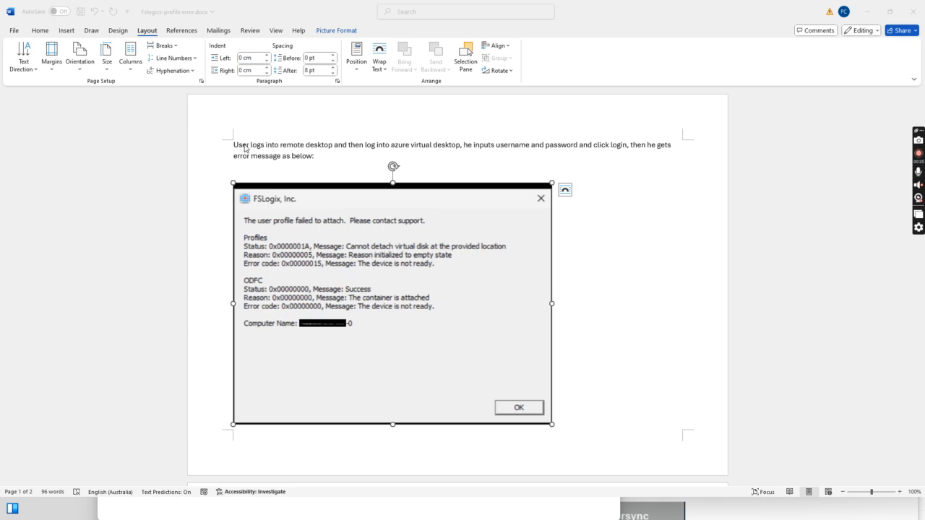
mouse_move(352, 148)
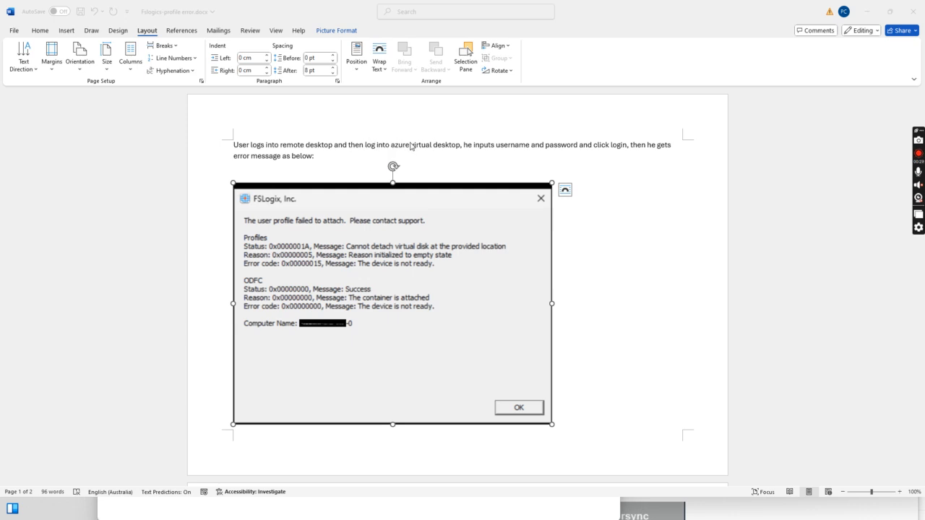
mouse_move(482, 154)
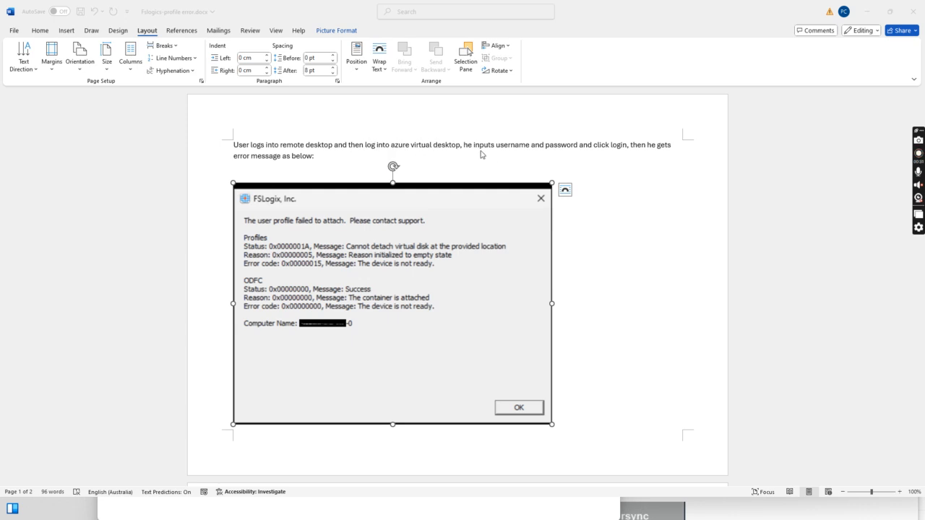
mouse_move(603, 164)
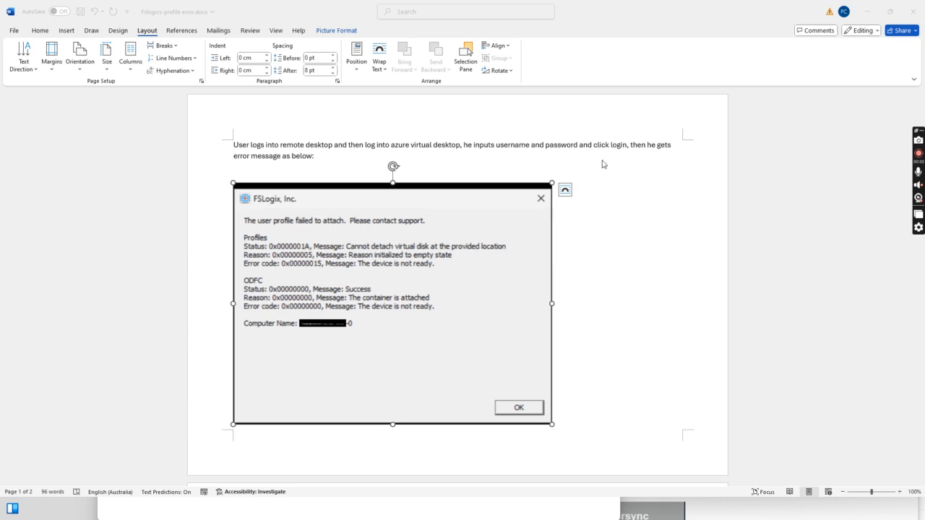
mouse_move(590, 143)
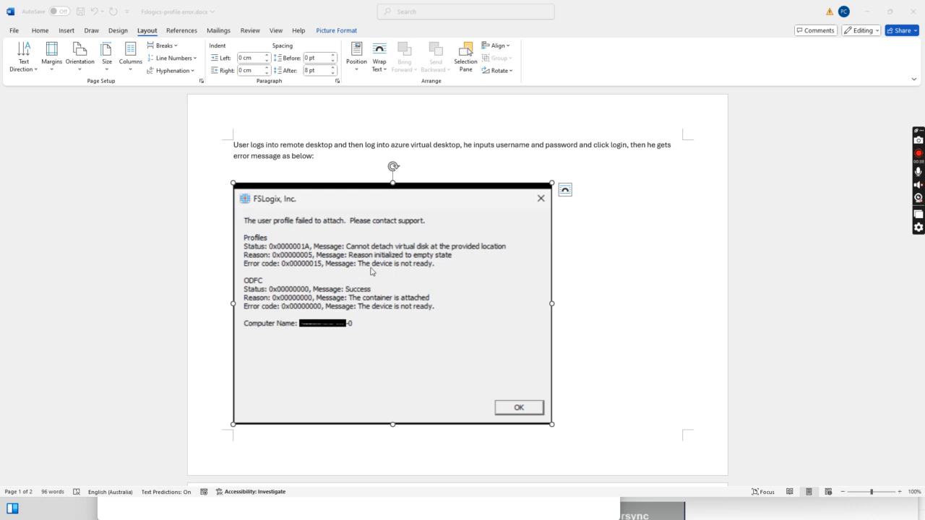
mouse_move(289, 232)
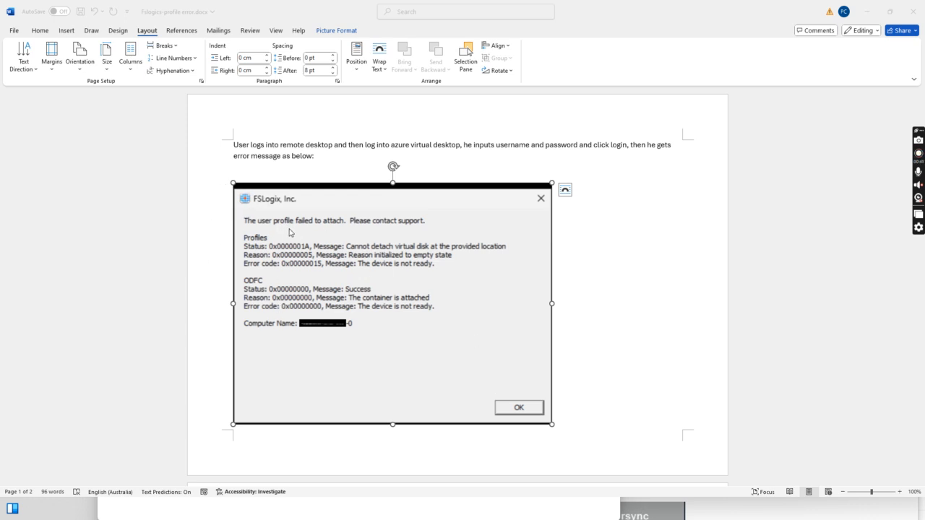
mouse_move(410, 226)
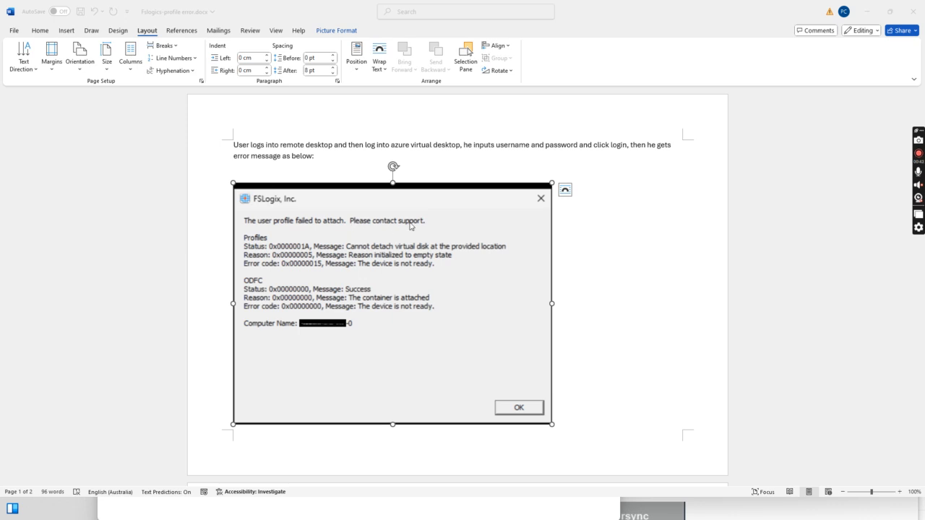
mouse_move(334, 254)
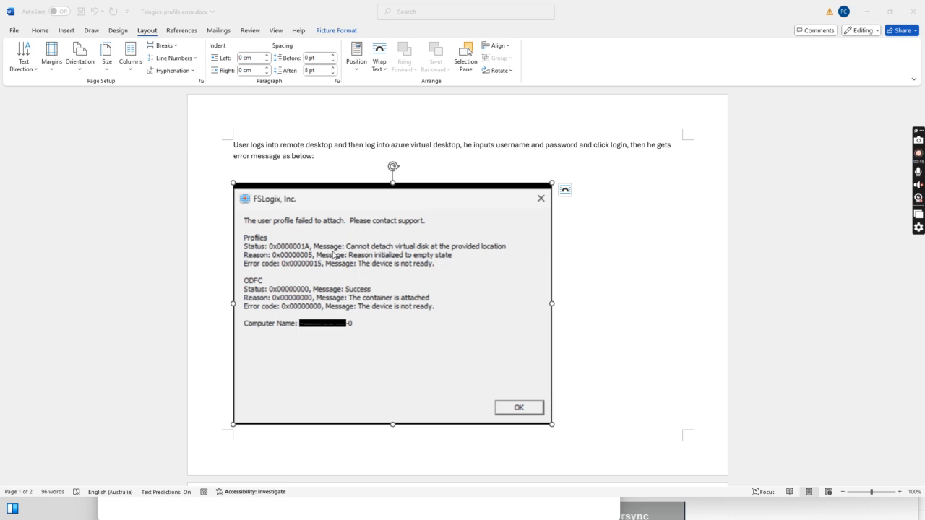
mouse_move(336, 328)
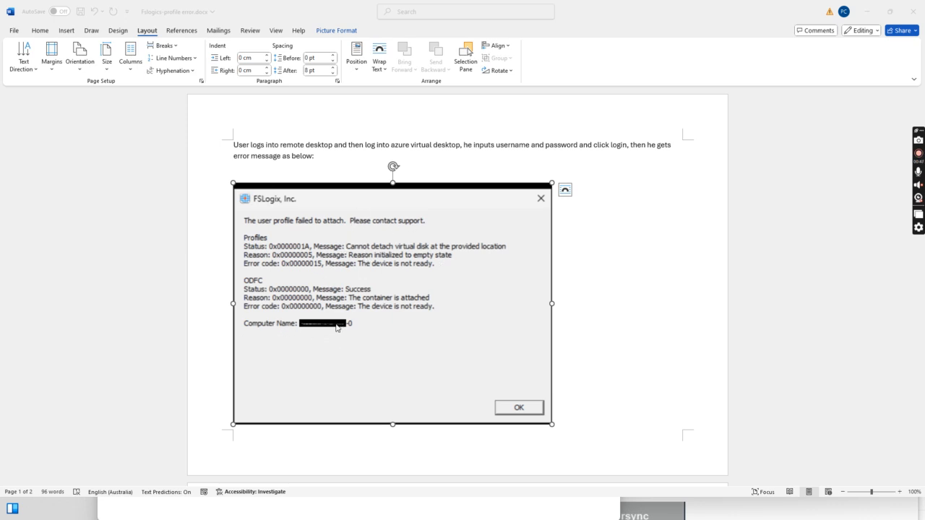
mouse_move(349, 329)
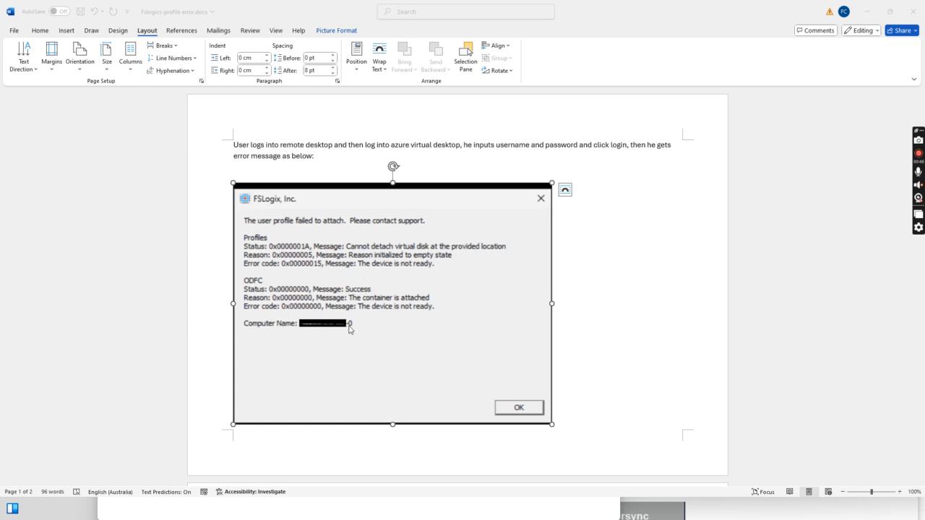
mouse_move(358, 322)
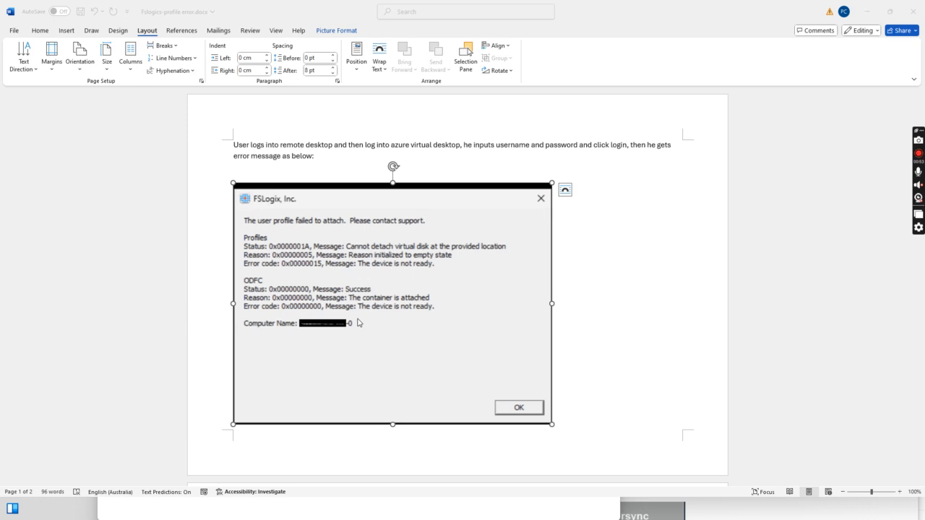
mouse_move(357, 329)
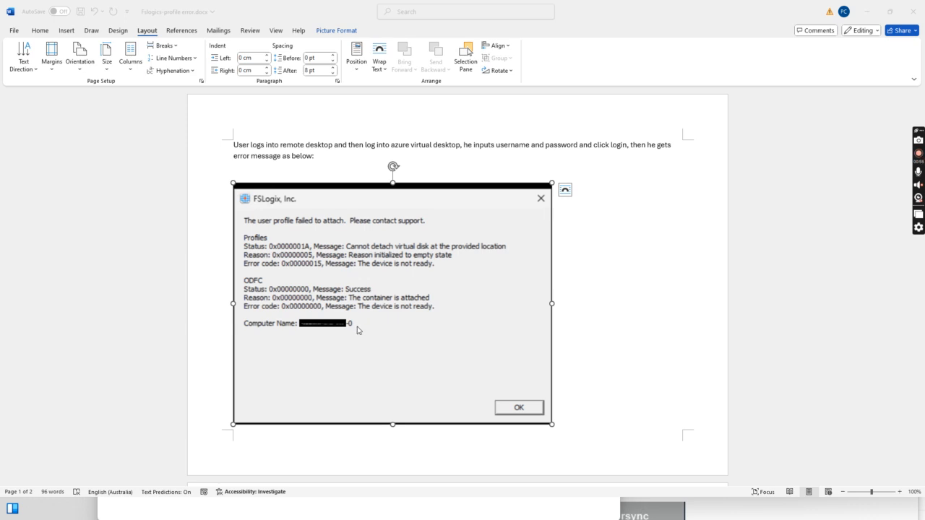
mouse_move(262, 281)
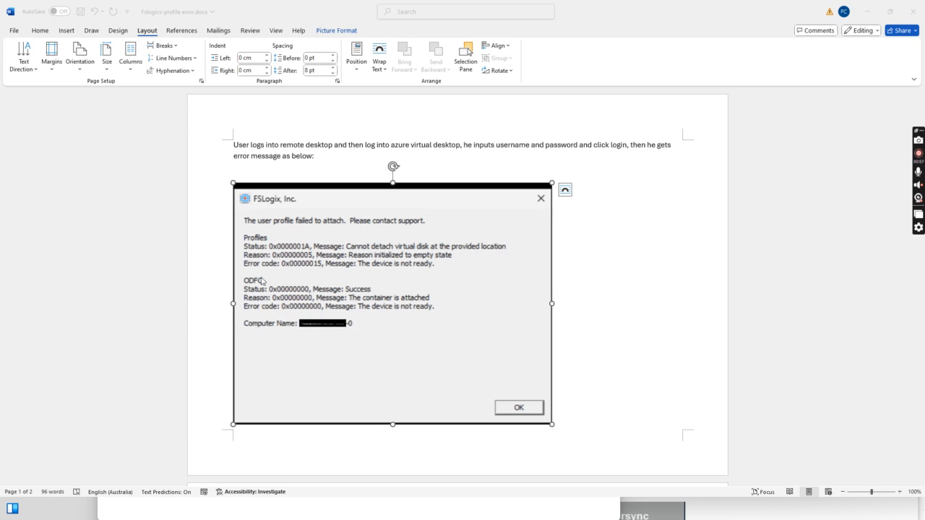
mouse_move(407, 353)
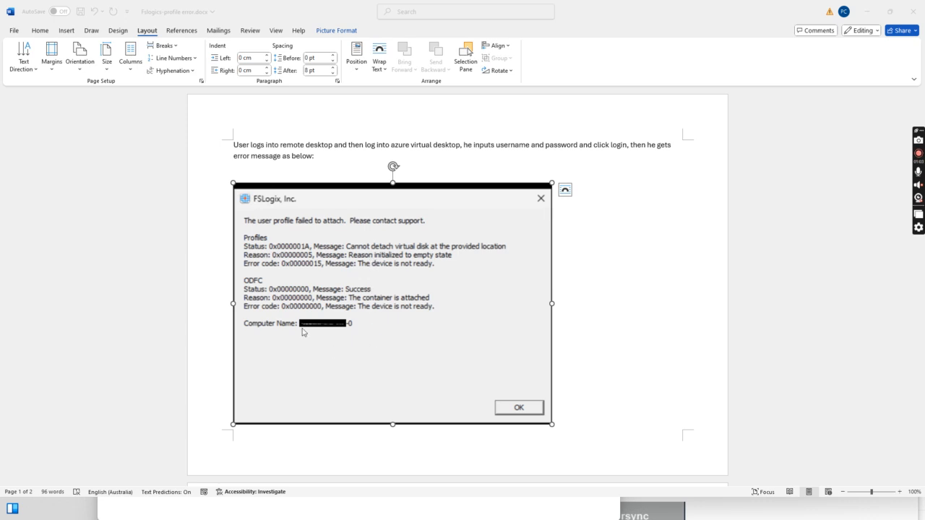
mouse_move(385, 281)
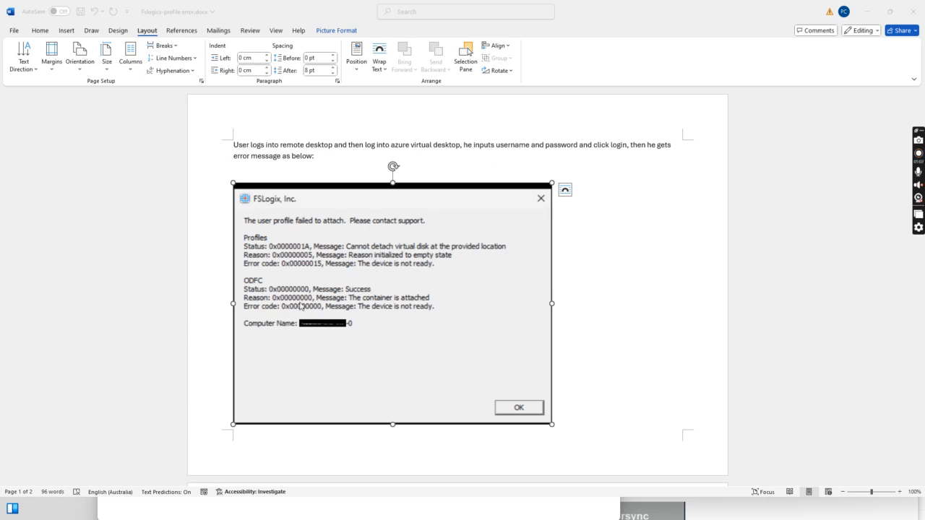
mouse_move(432, 338)
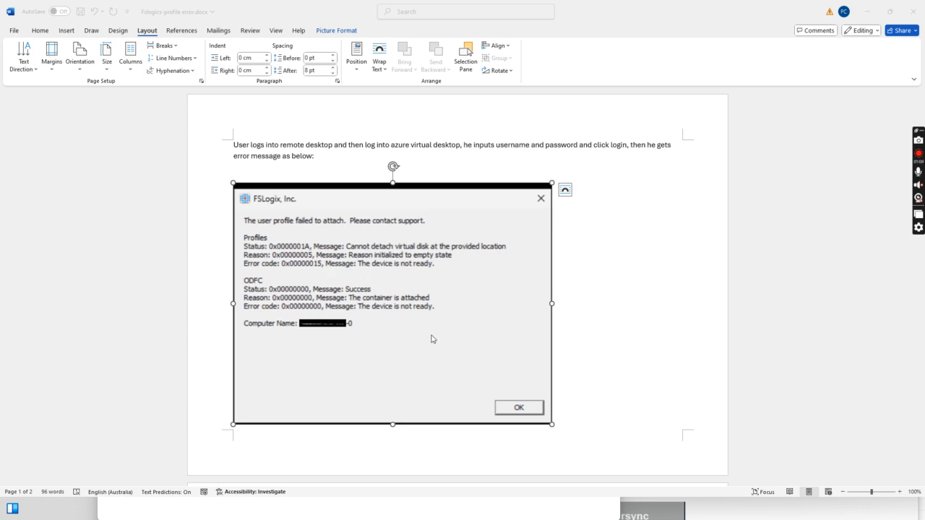
mouse_move(405, 329)
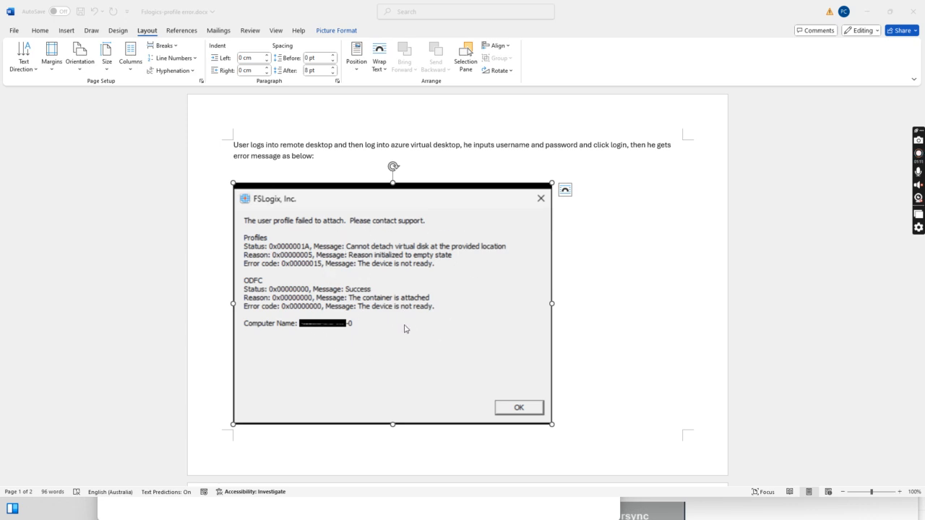
mouse_move(241, 226)
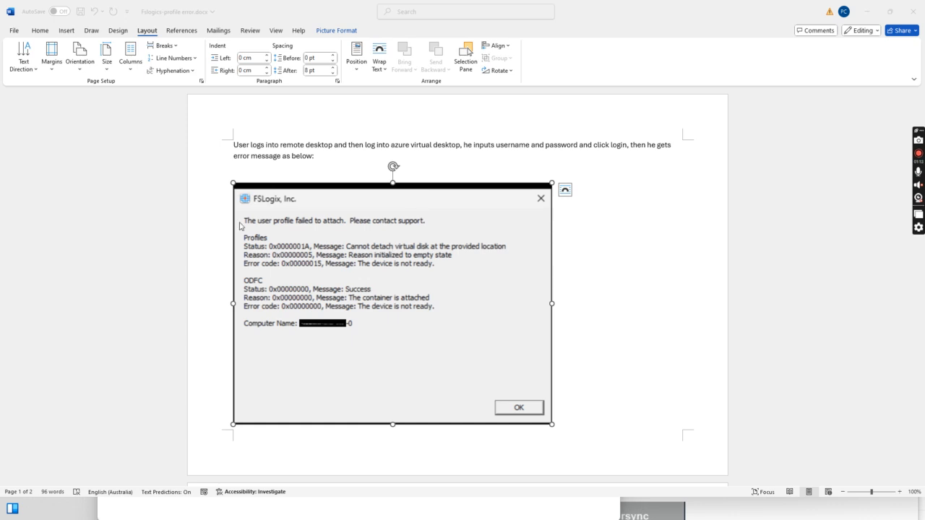
mouse_move(249, 215)
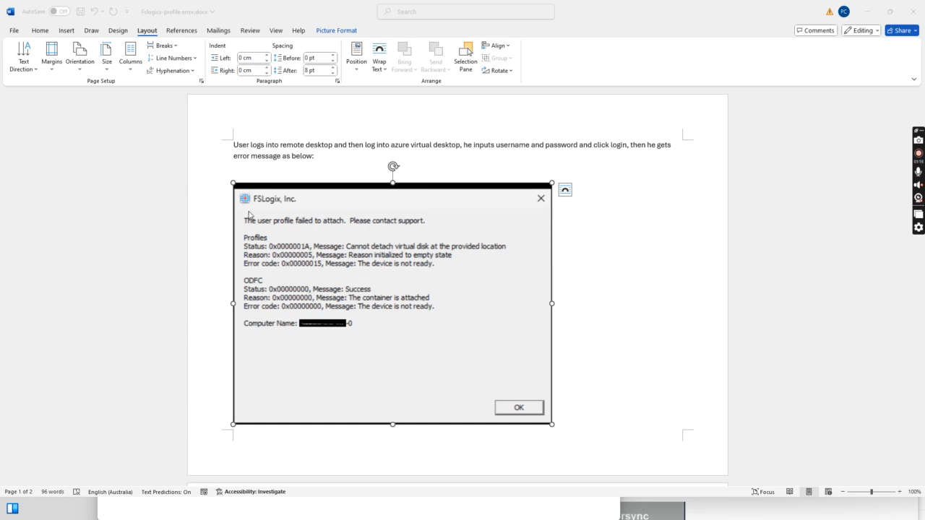
mouse_move(287, 204)
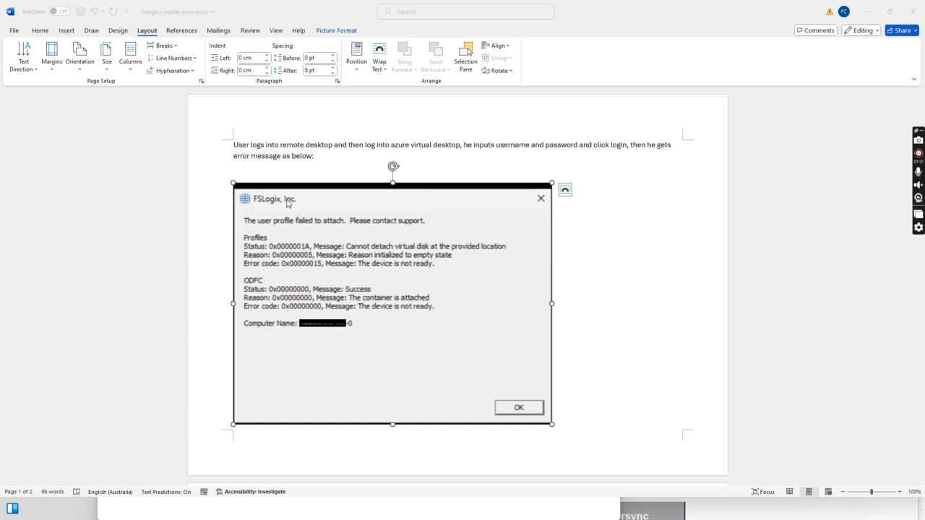
mouse_move(258, 204)
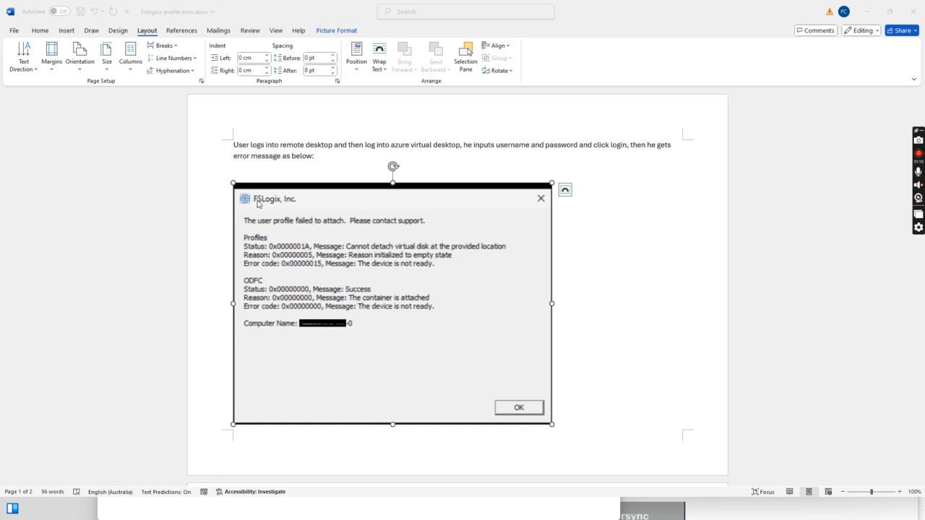
mouse_move(330, 222)
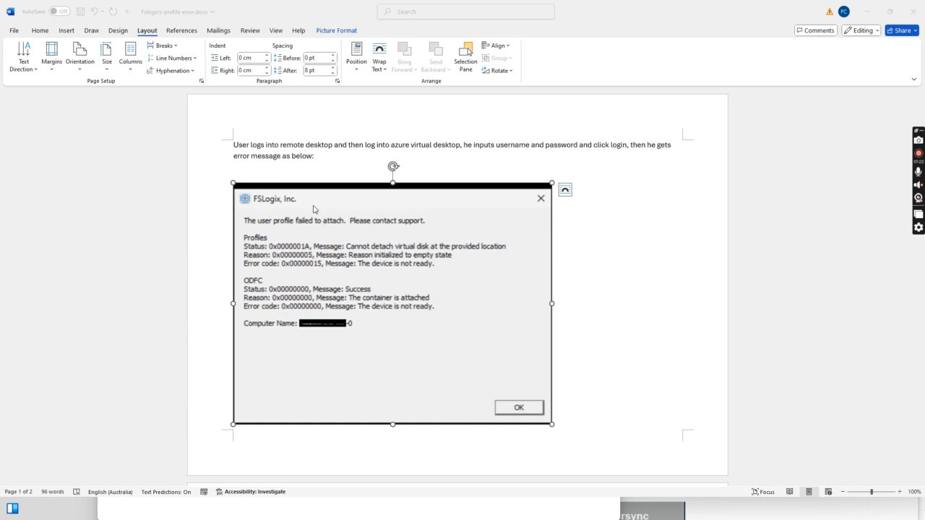
mouse_move(316, 202)
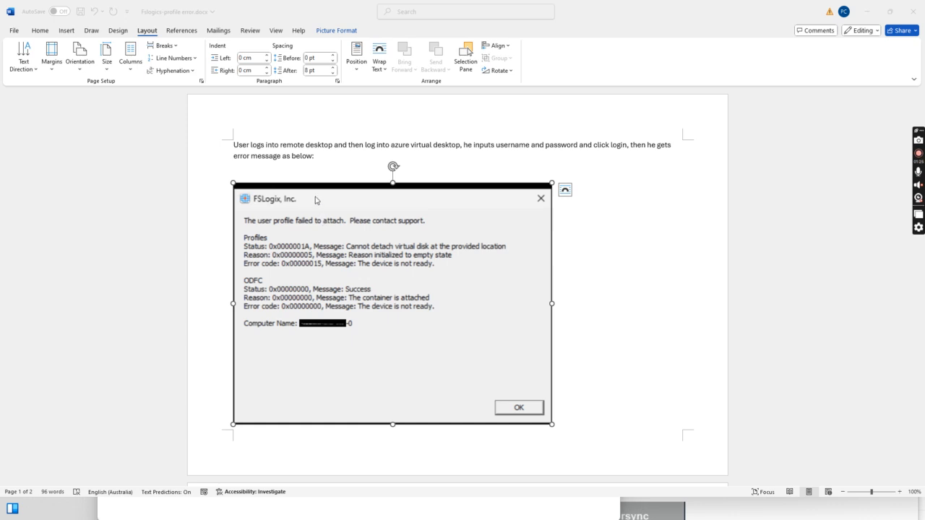
mouse_move(390, 241)
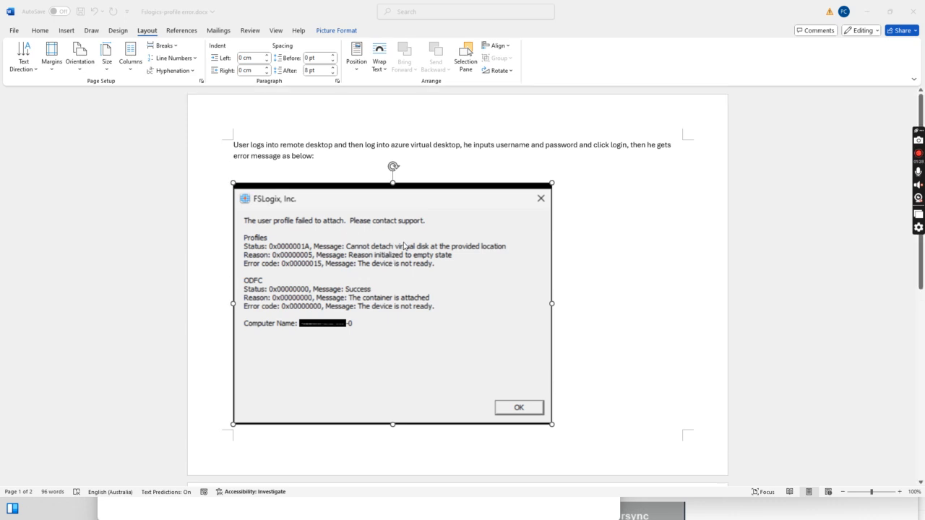
mouse_move(323, 216)
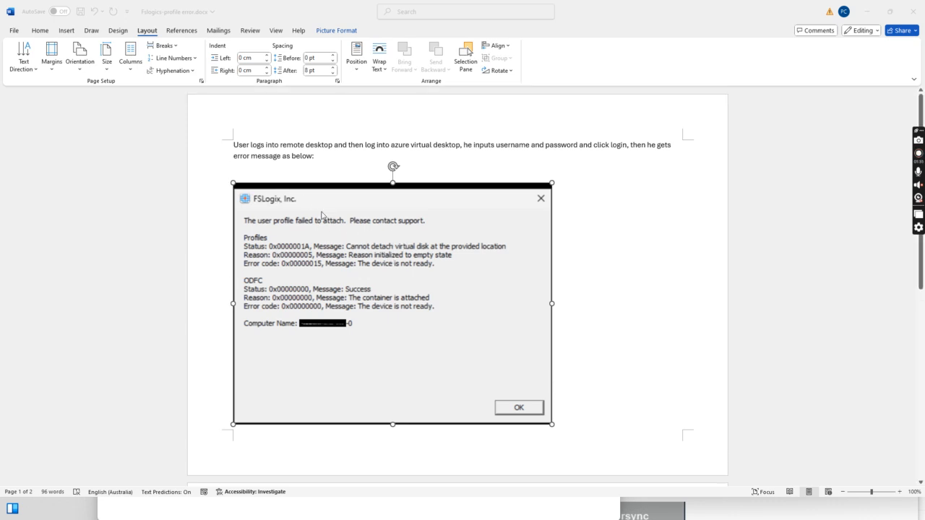
mouse_move(330, 215)
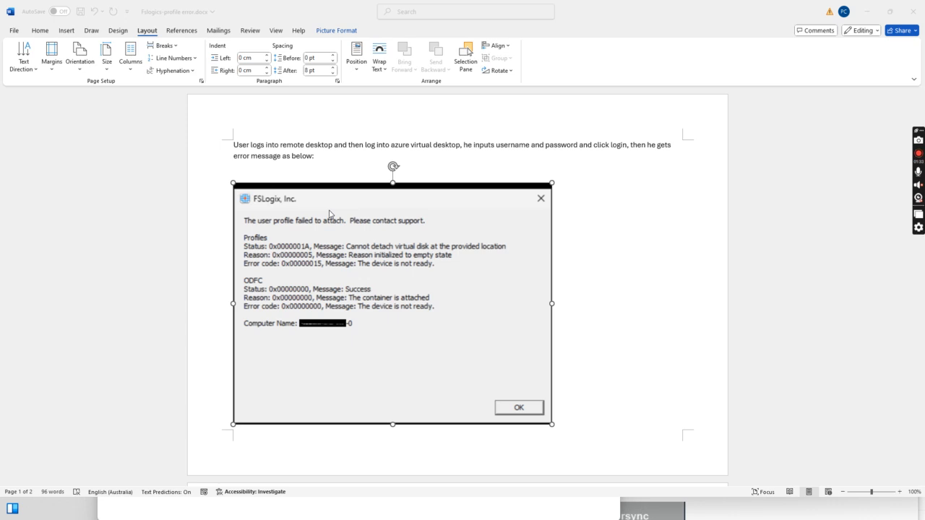
mouse_move(276, 213)
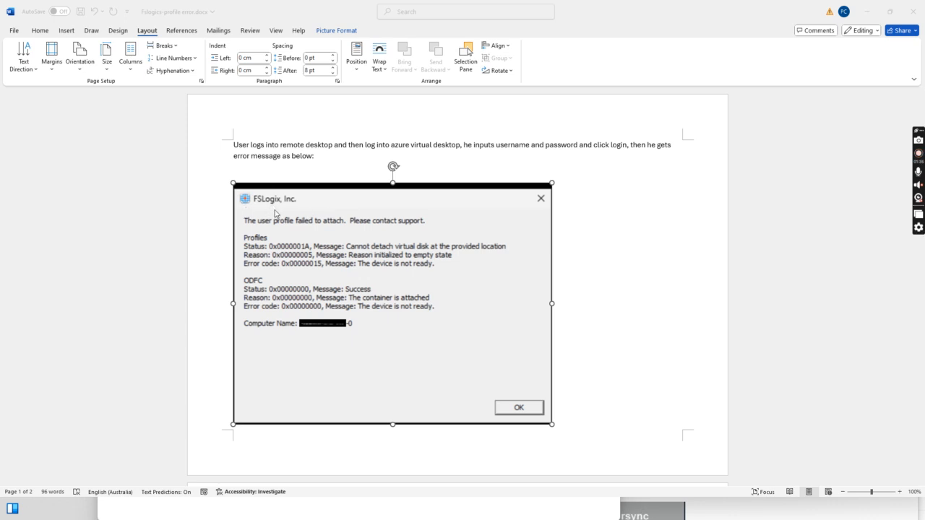
mouse_move(258, 202)
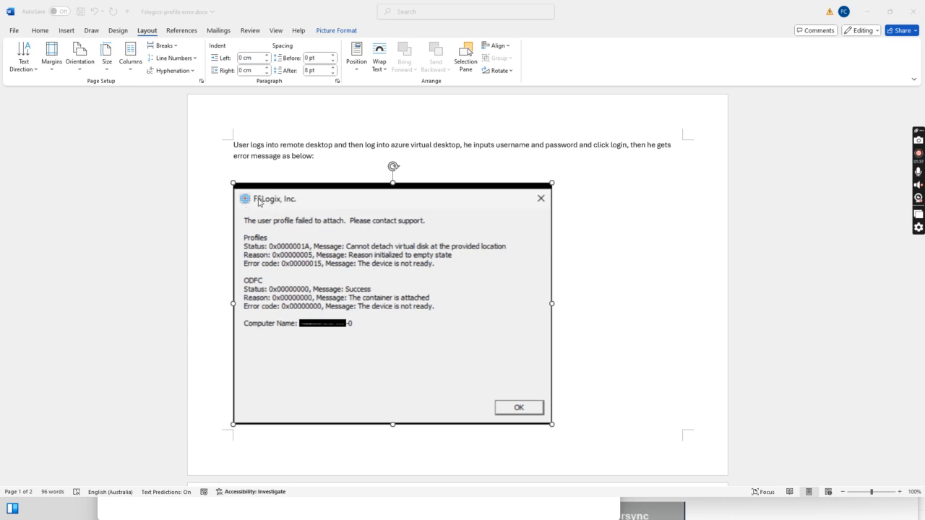
mouse_move(261, 212)
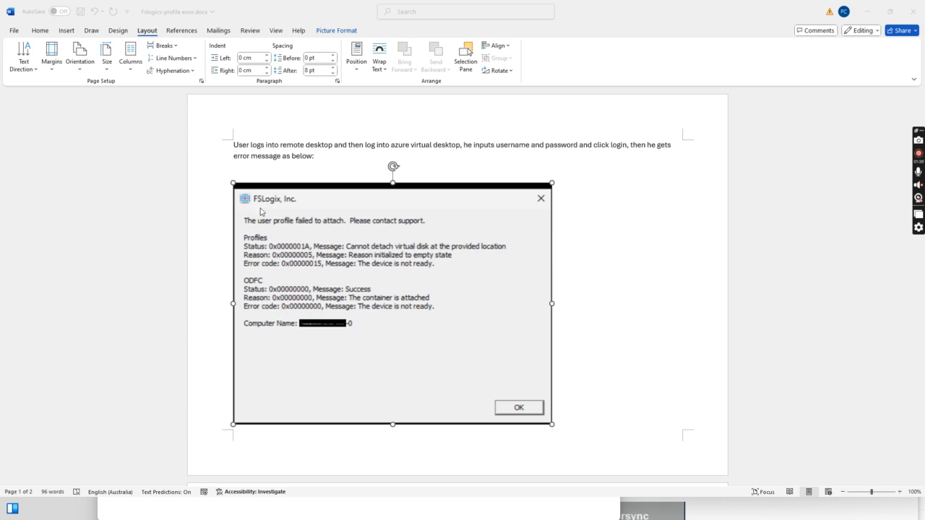
mouse_move(313, 207)
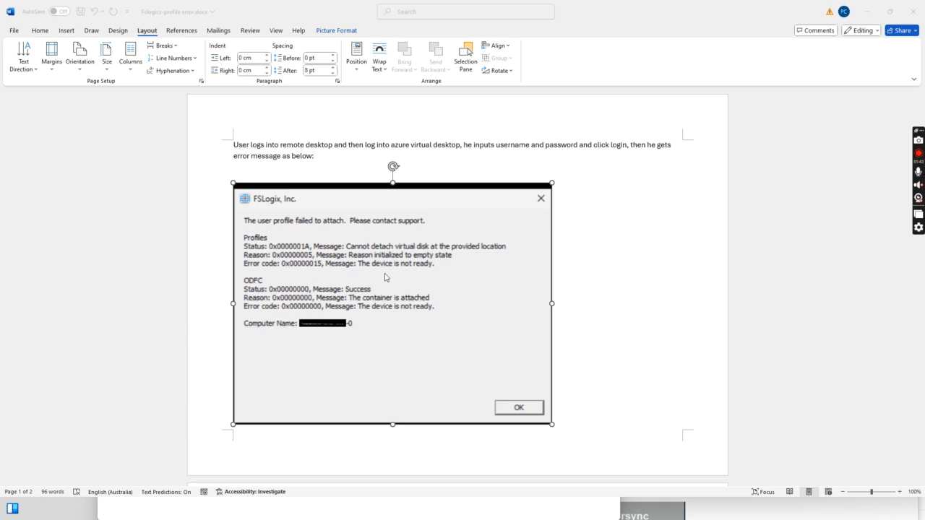
scroll(down, 3)
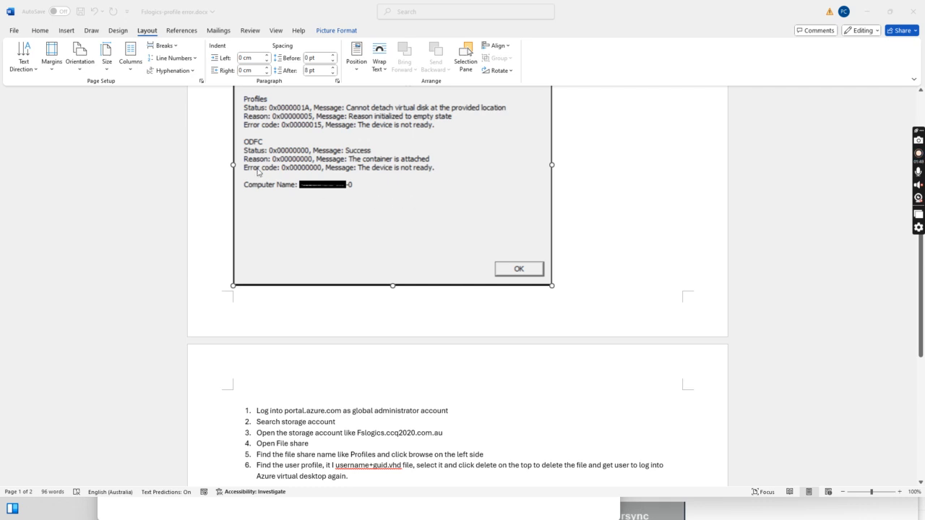
scroll(up, 3)
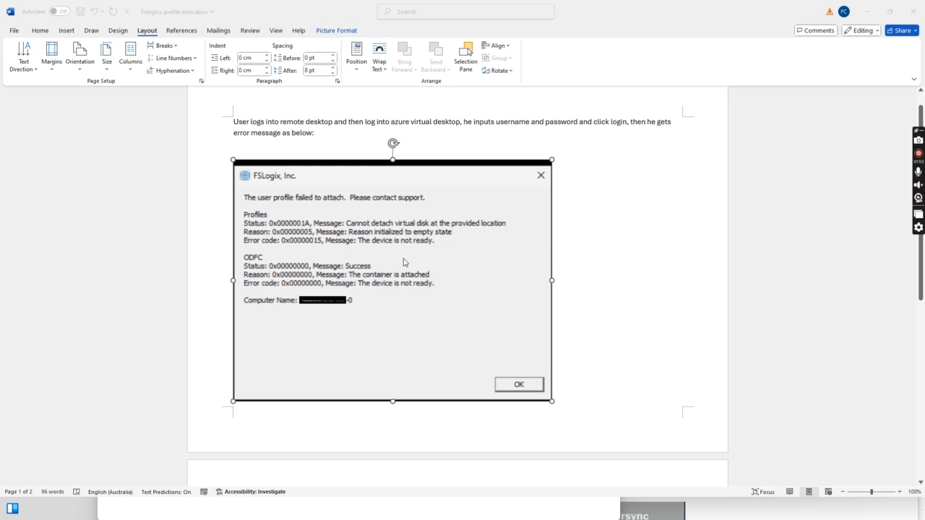
scroll(down, 3)
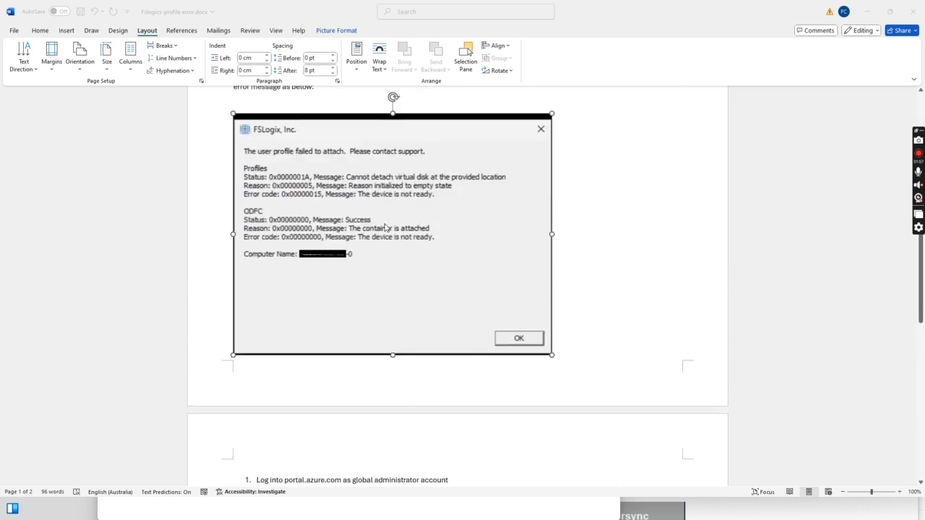
scroll(up, 3)
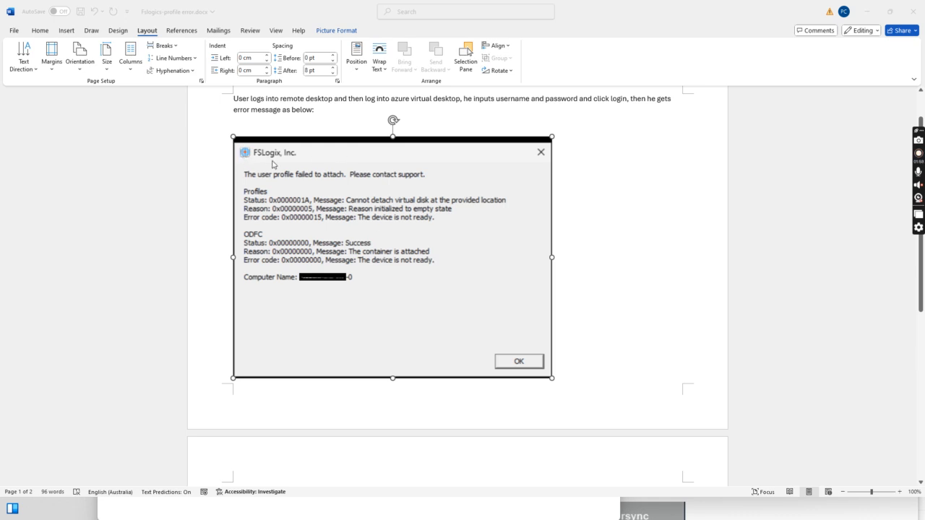
mouse_move(416, 192)
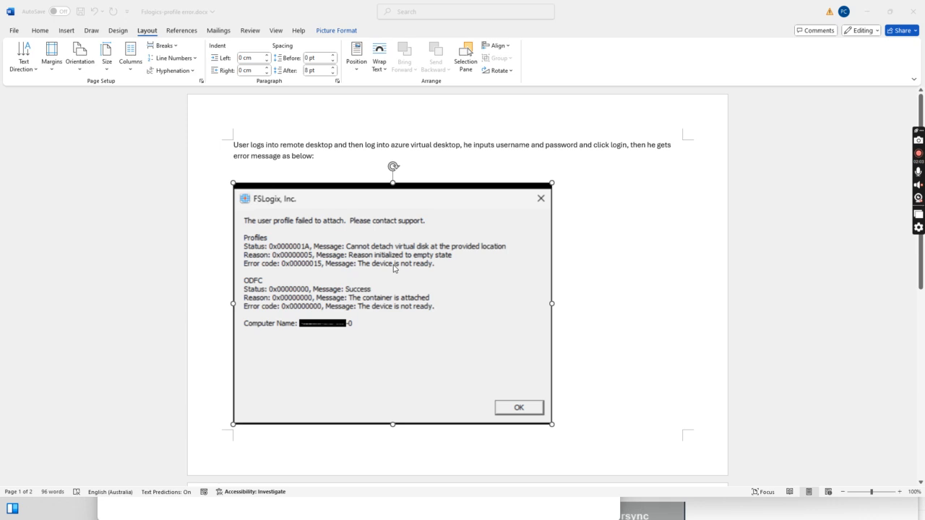
mouse_move(389, 286)
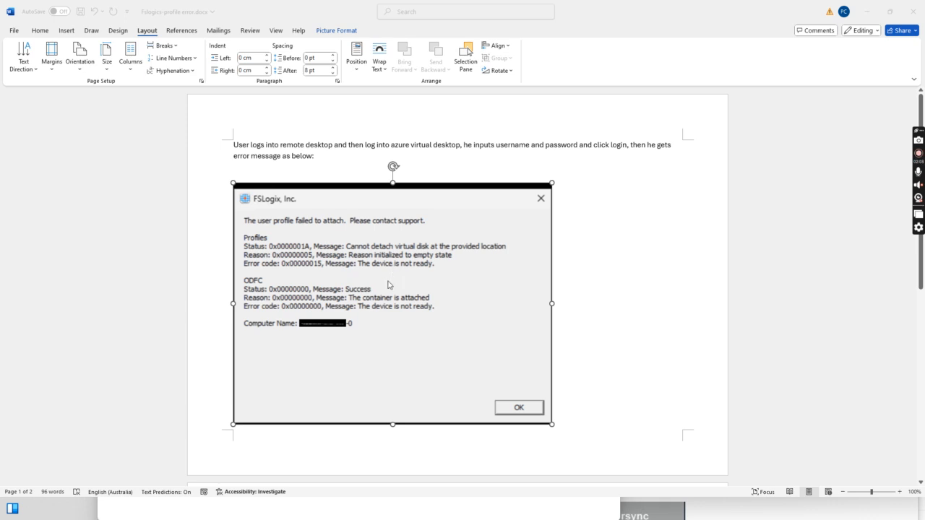
mouse_move(376, 319)
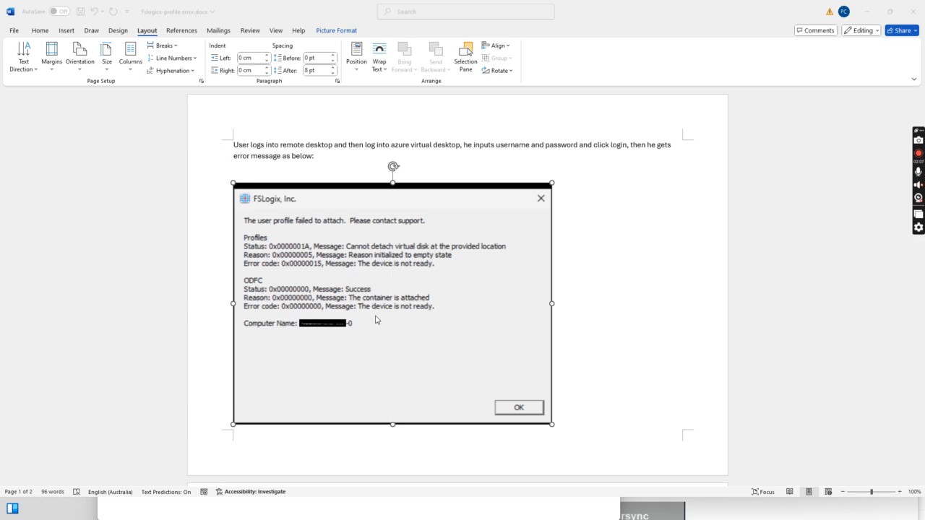
mouse_move(384, 332)
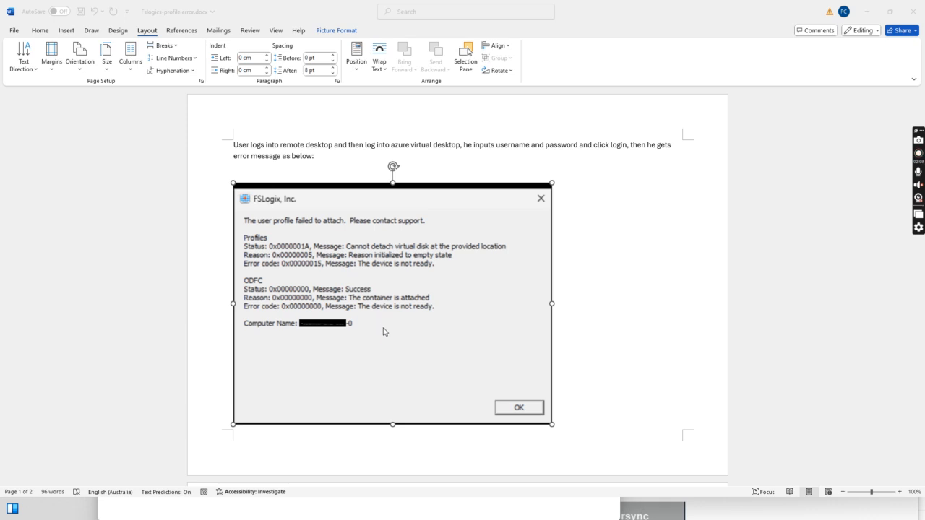
mouse_move(348, 158)
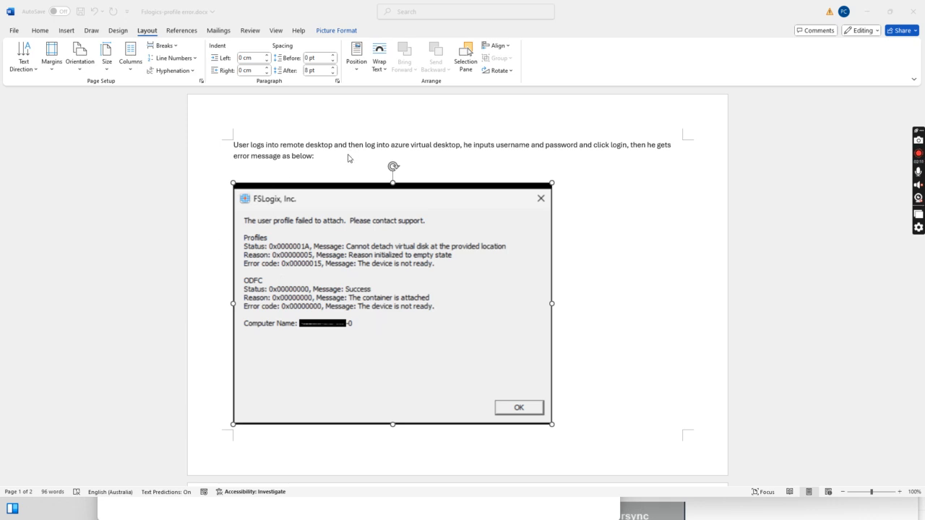
mouse_move(393, 237)
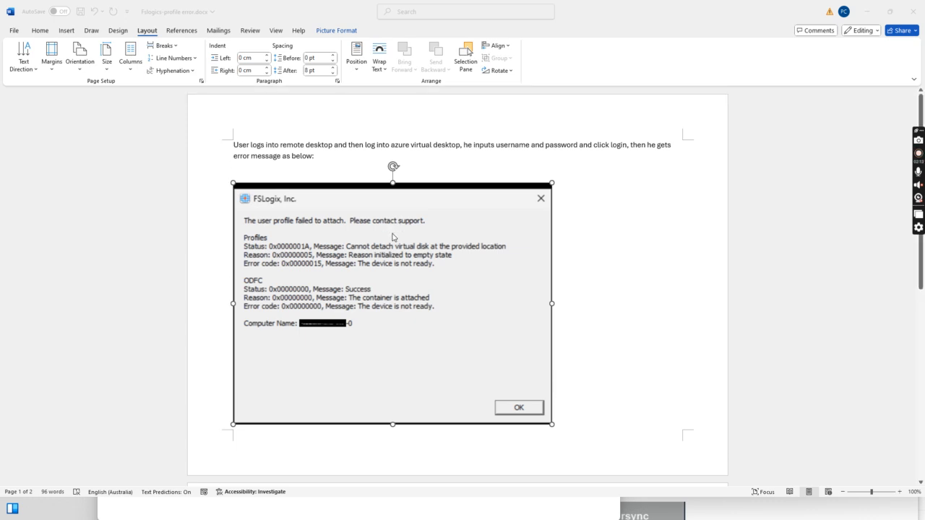
mouse_move(460, 234)
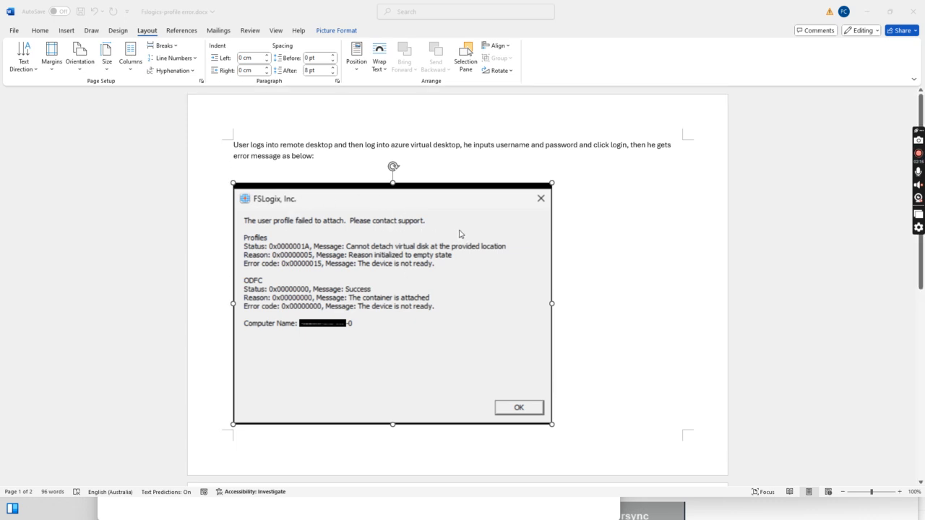
scroll(up, 3)
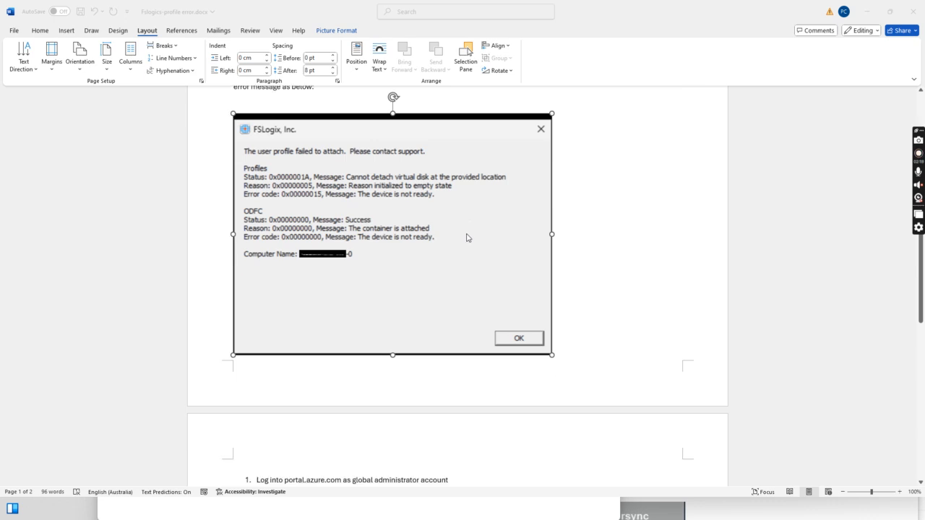
scroll(down, 3)
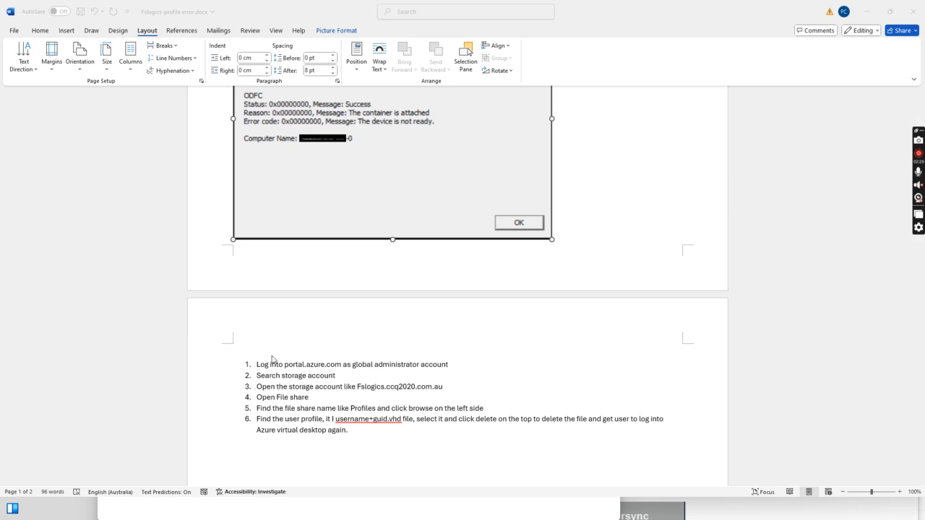
mouse_move(314, 369)
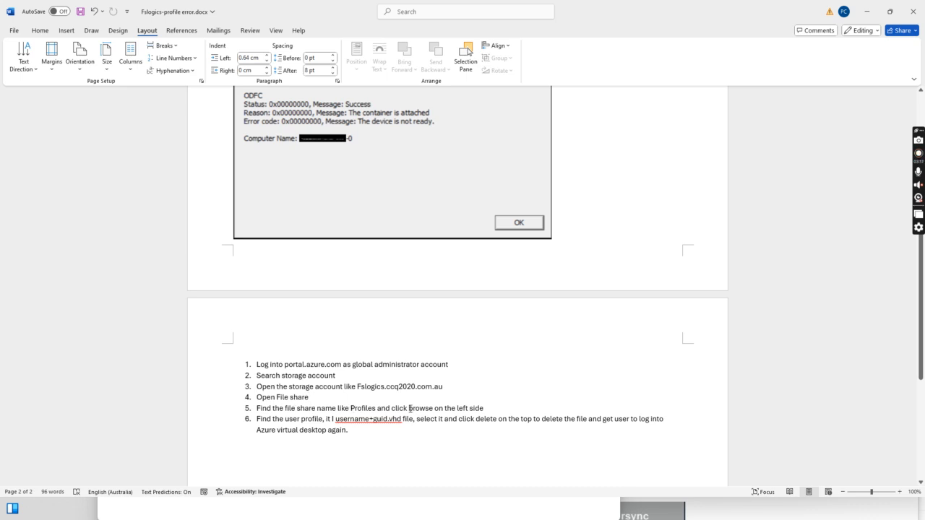
double_click(410, 408)
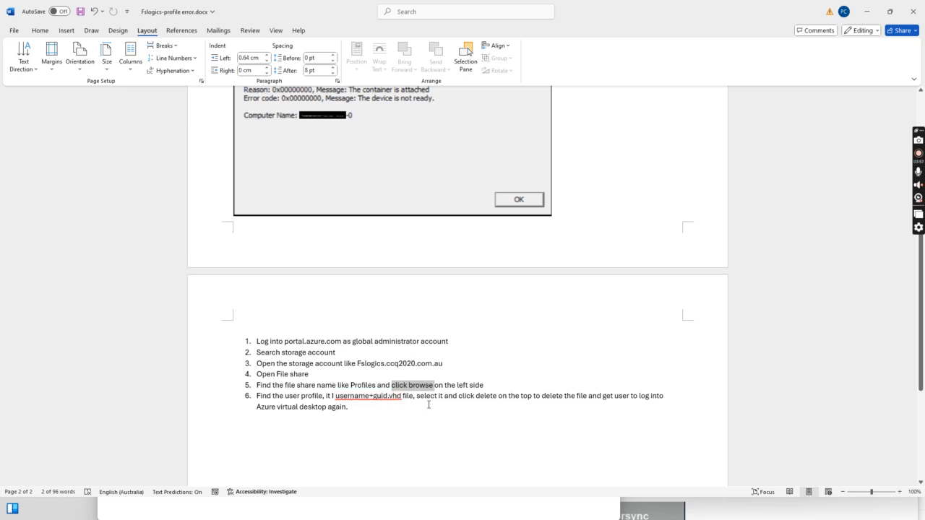
mouse_move(355, 407)
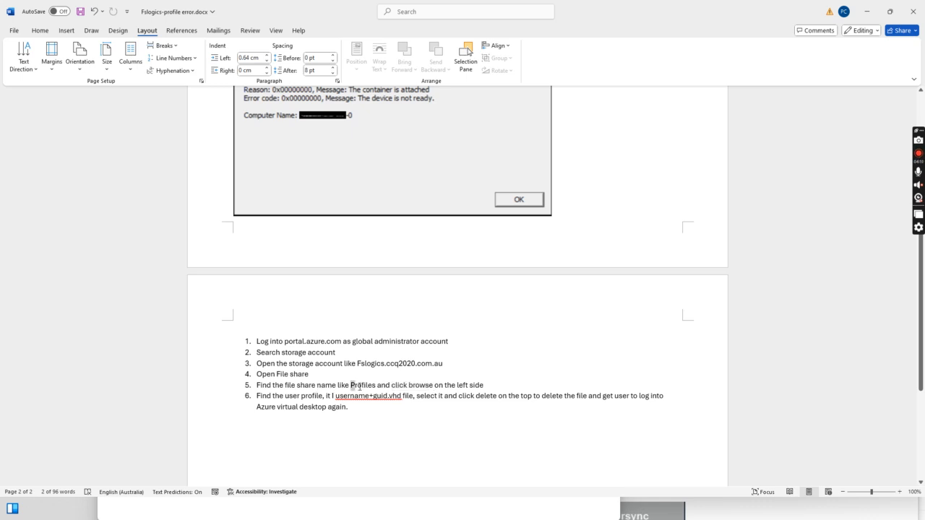
double_click(362, 385)
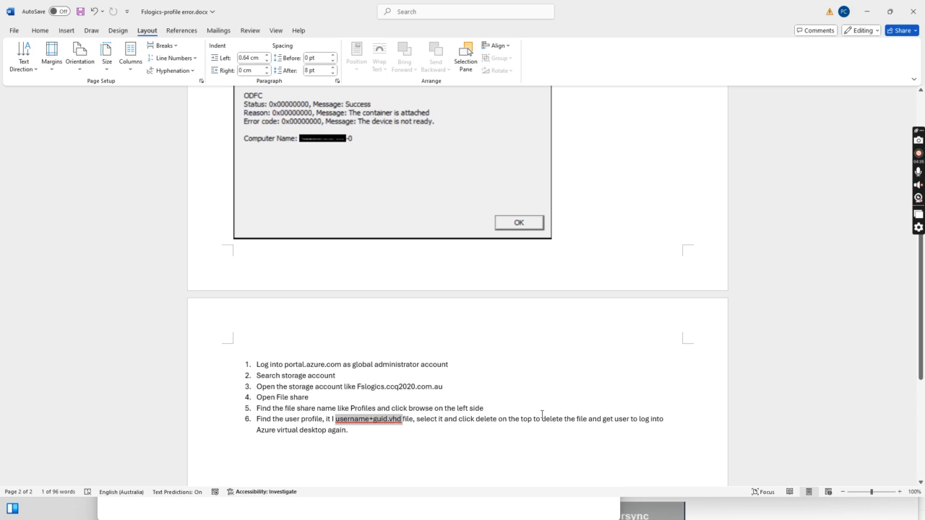
mouse_move(367, 440)
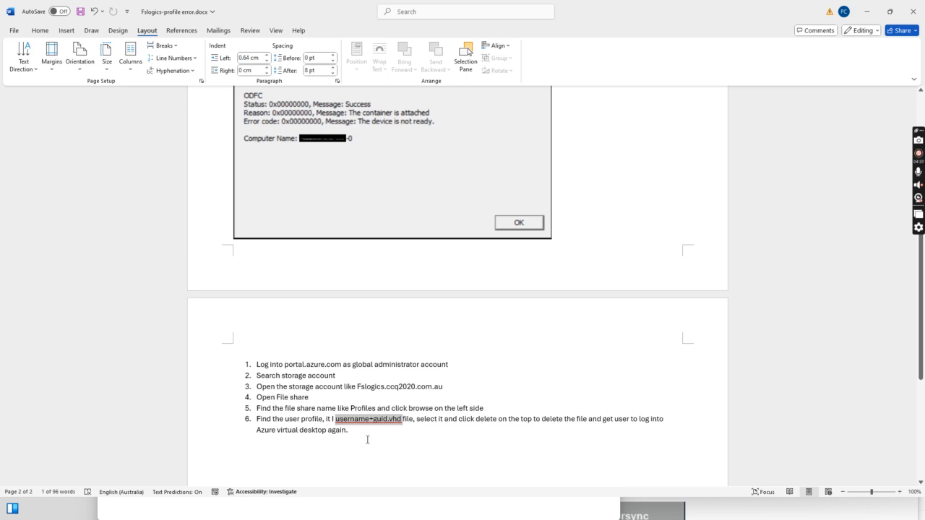
mouse_move(431, 244)
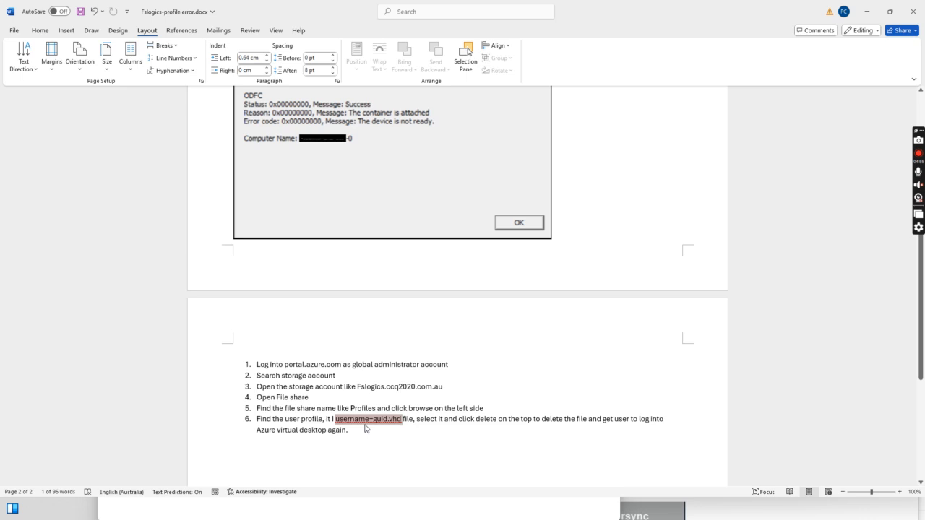
mouse_move(355, 432)
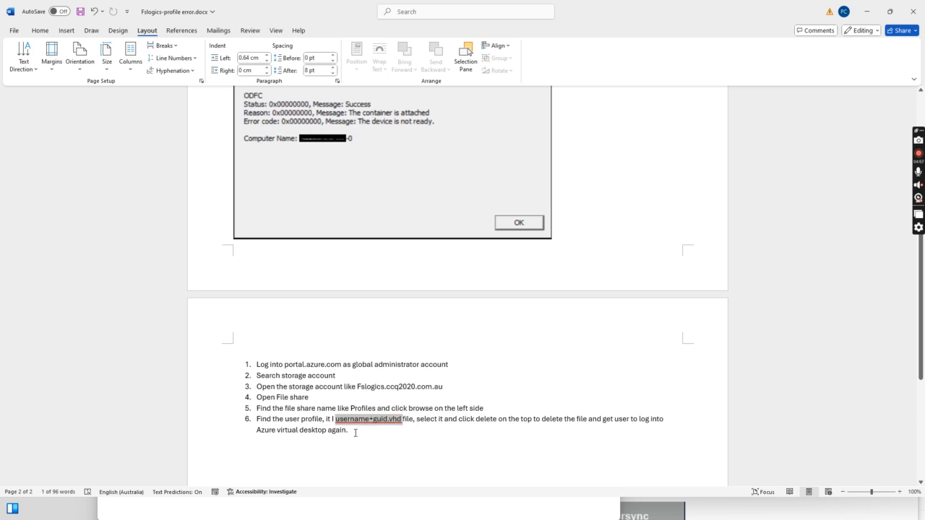
mouse_move(302, 369)
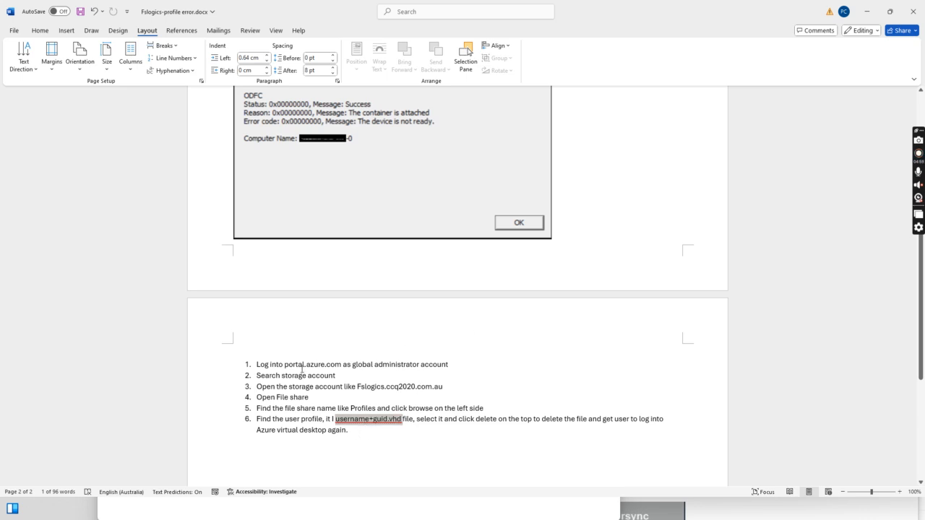
mouse_move(461, 371)
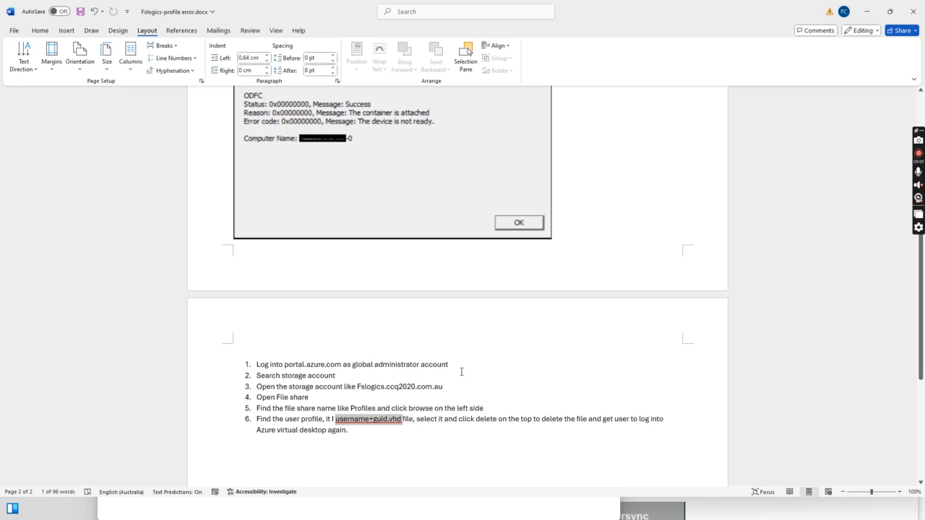
mouse_move(453, 369)
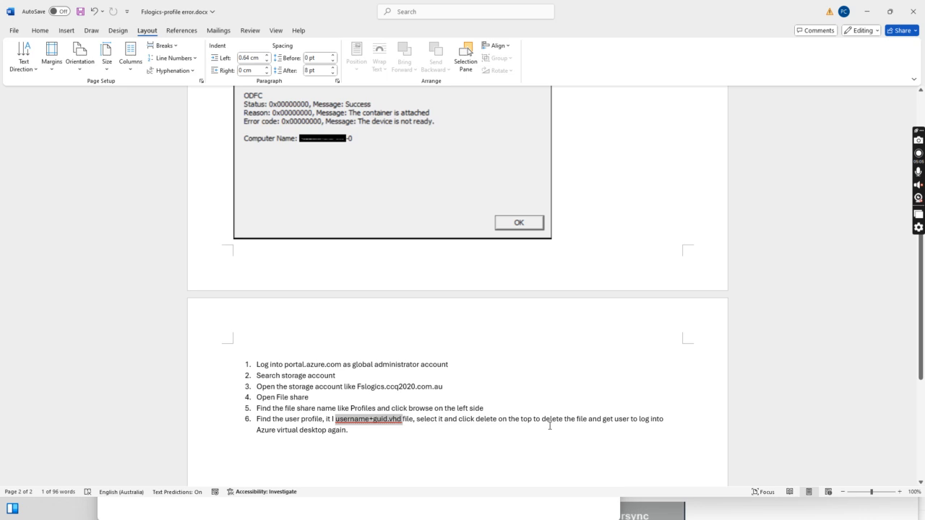
mouse_move(562, 332)
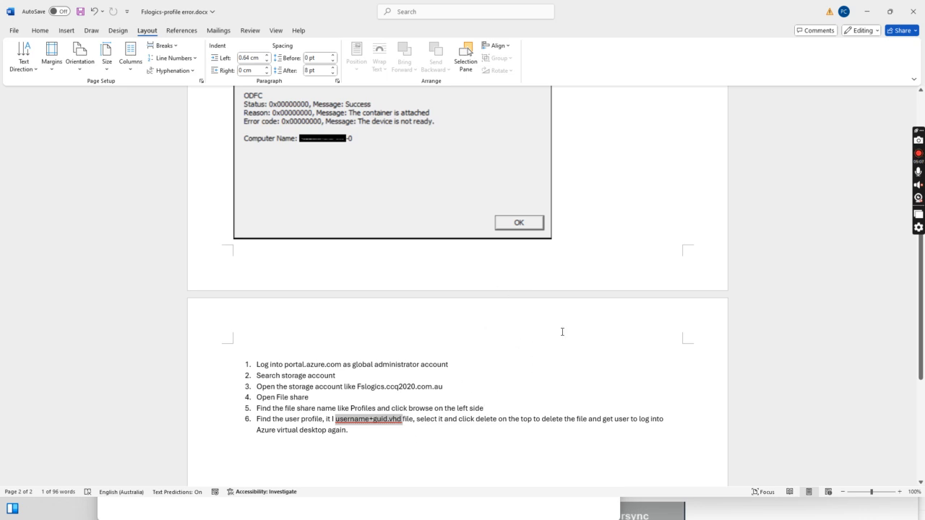